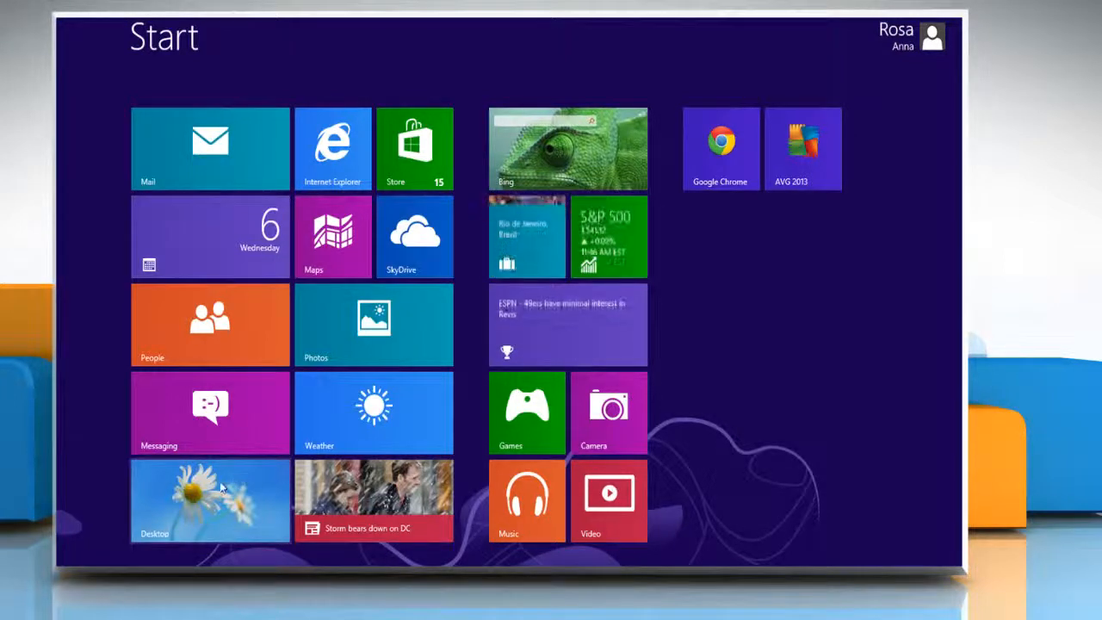
# Switch from the Start screen to the Windows 8 desktop
pyautogui.click(209, 500)
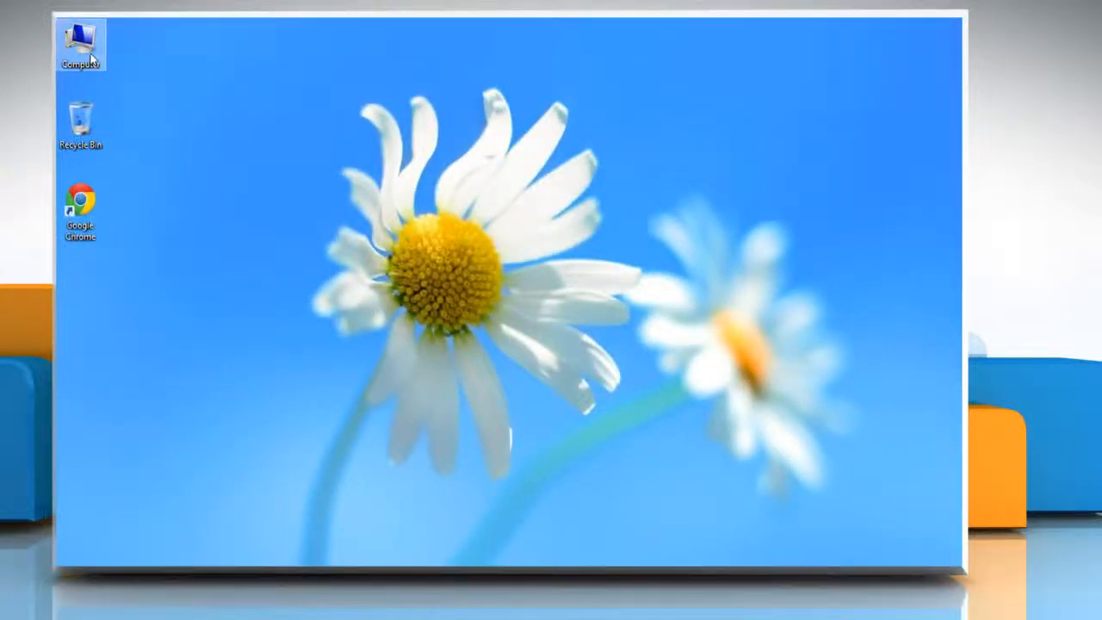
# Check Computer Properties showing a 32-bit Windows 8 Enterprise system, then close it
pyautogui.rightClick(80, 43)
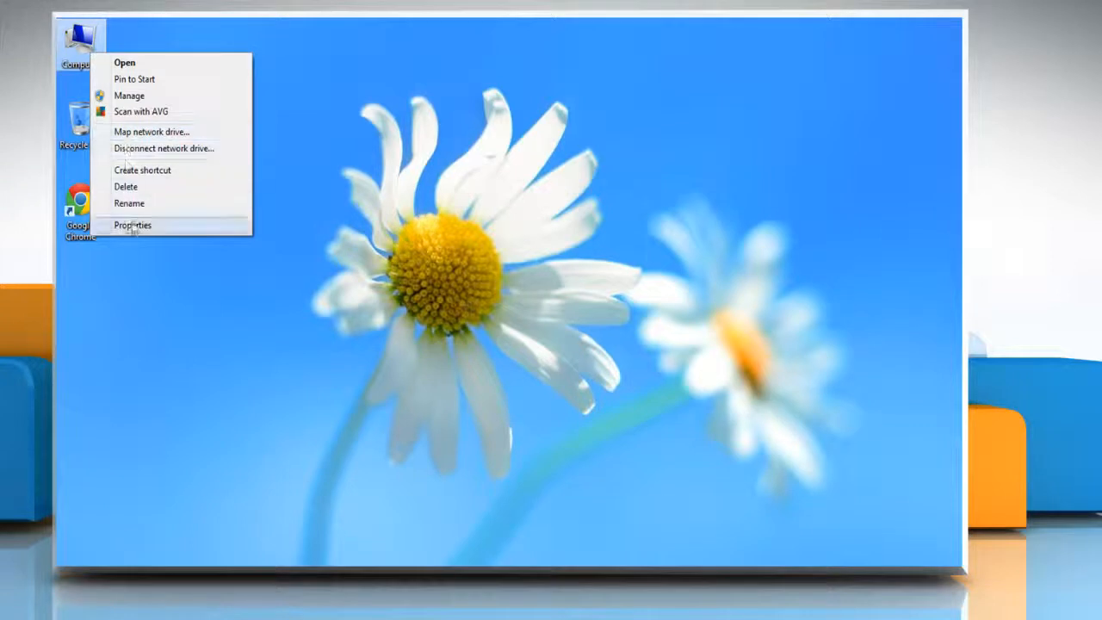
pyautogui.click(132, 225)
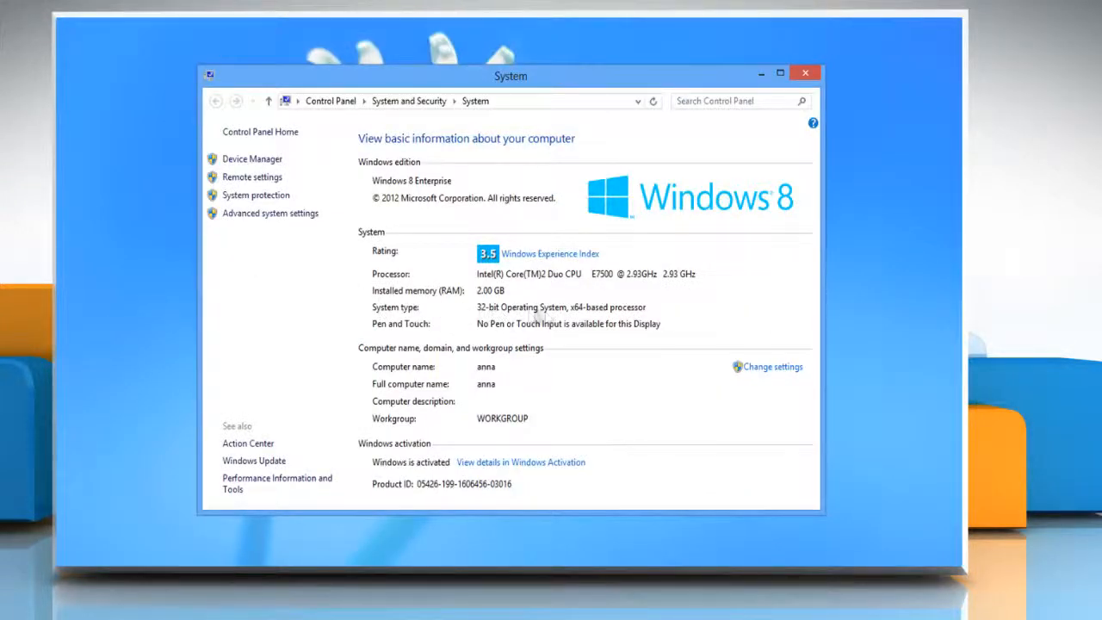
pyautogui.moveTo(654, 316)
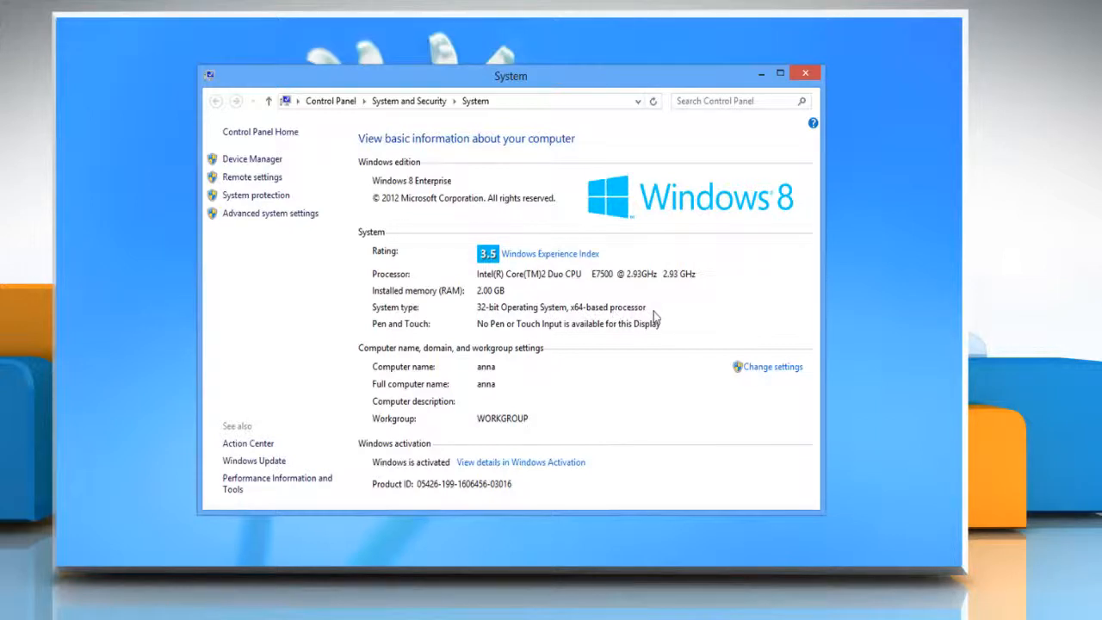
pyautogui.click(804, 73)
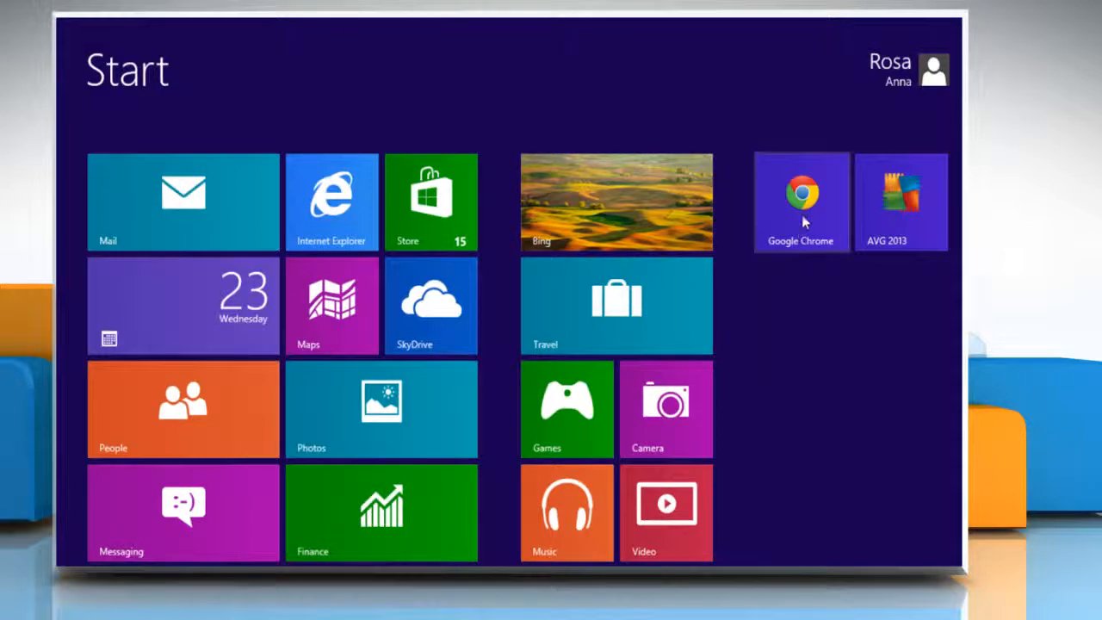
pyautogui.click(800, 202)
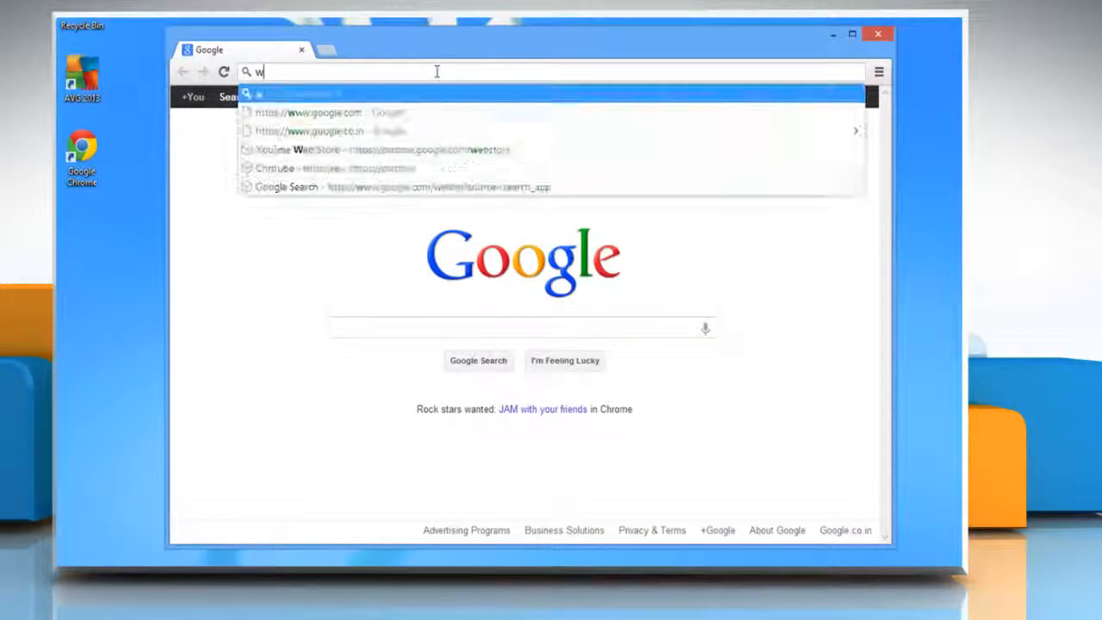
pyautogui.write('ww.avg')
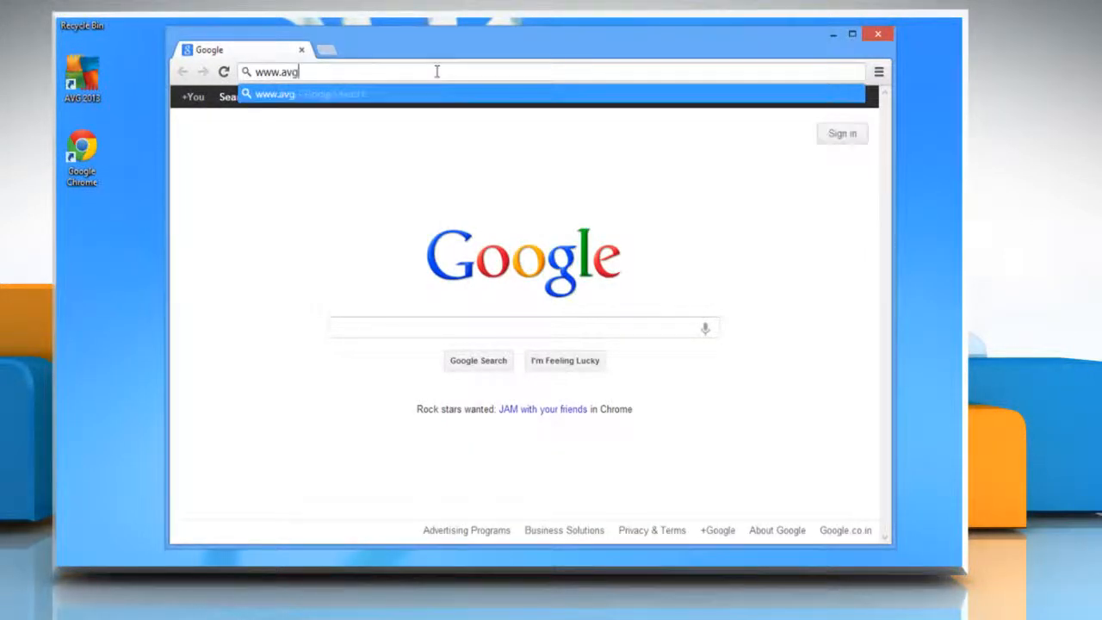
pyautogui.write('.com/util')
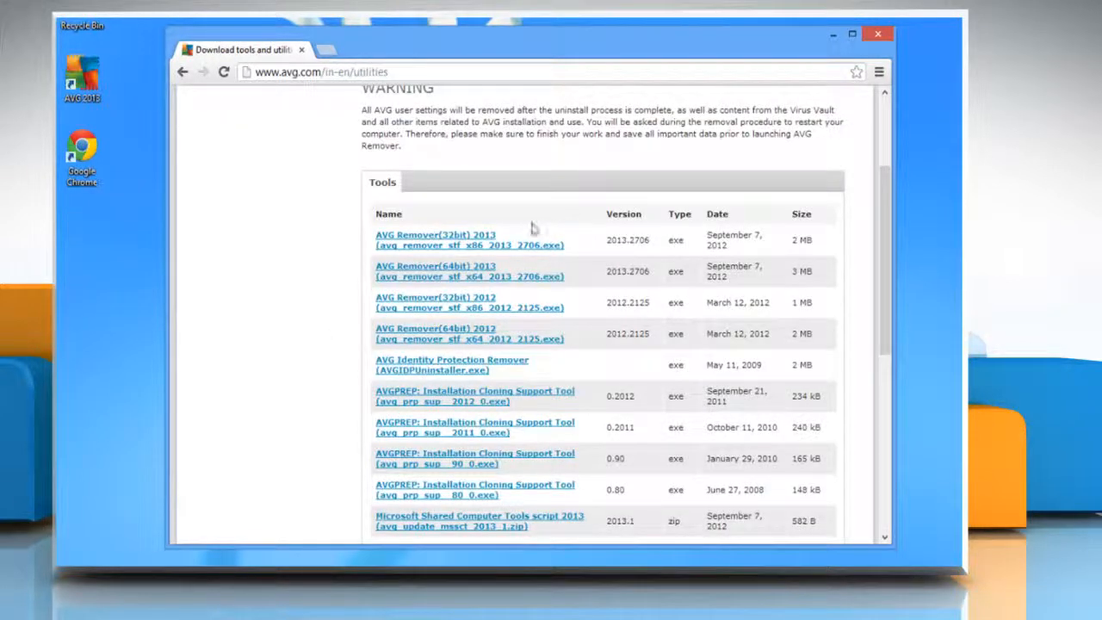
pyautogui.moveTo(435, 239)
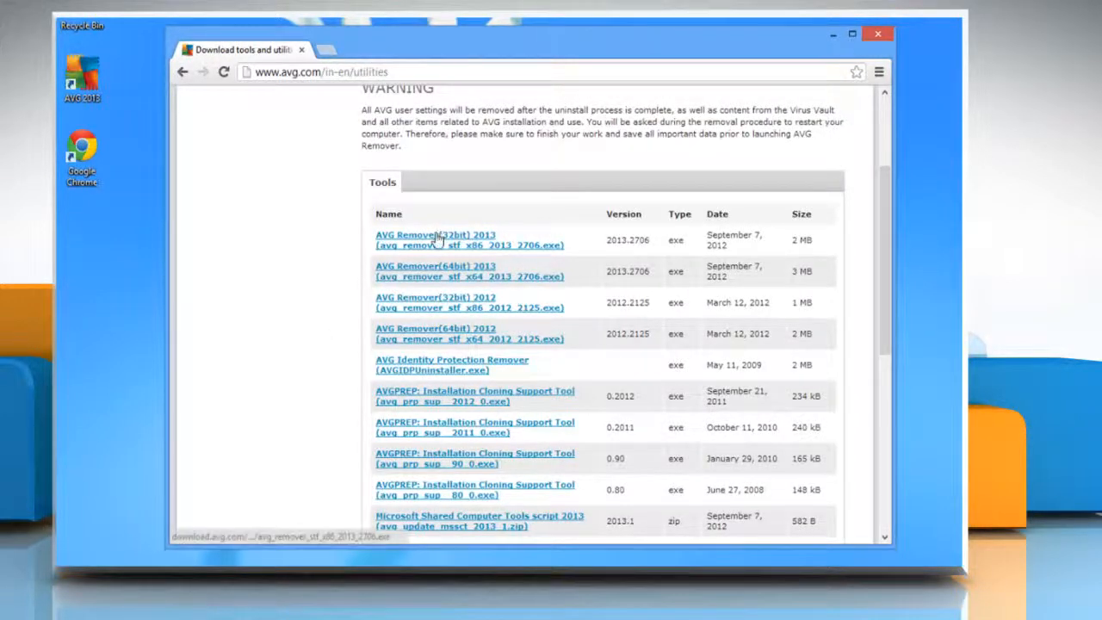
pyautogui.click(435, 240)
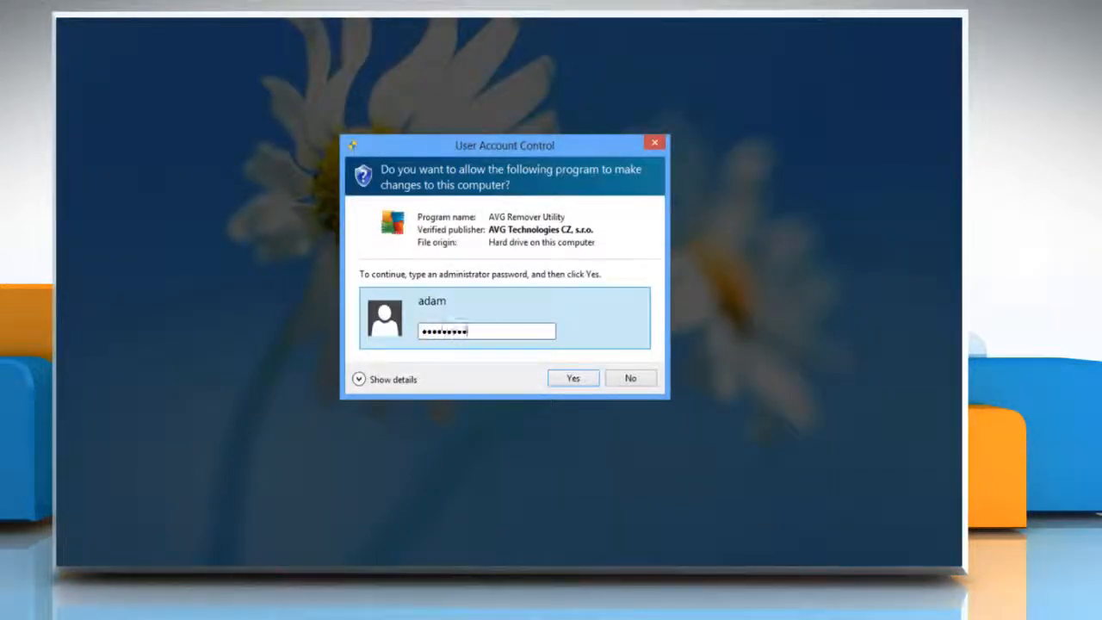
# Approve AVG Remover with the administrator password and confirm the removal warning
pyautogui.write('••••')
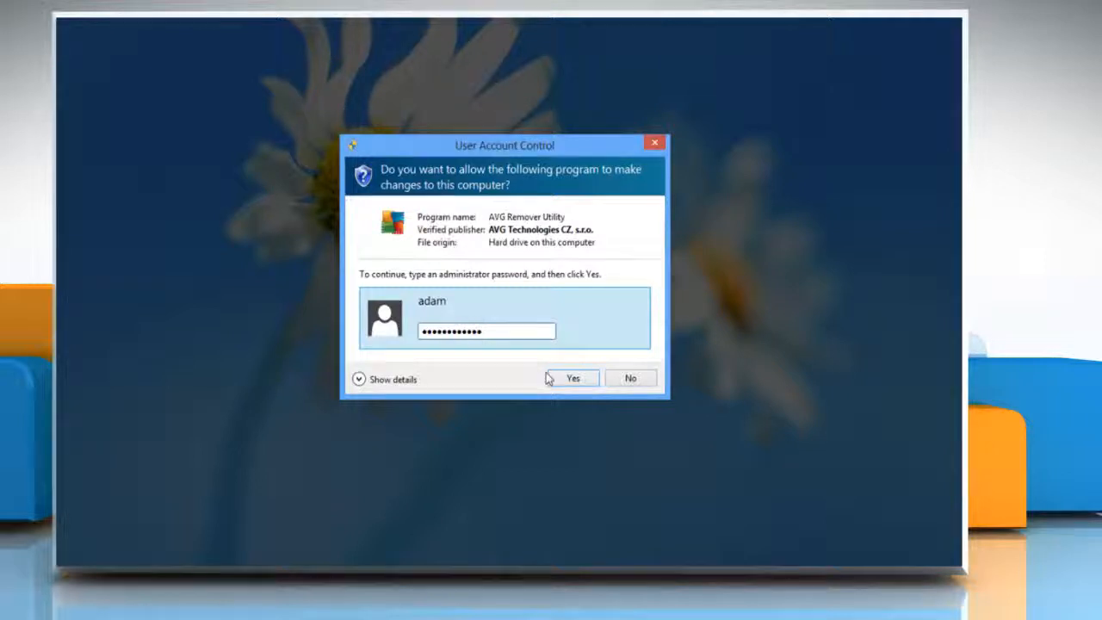
pyautogui.click(573, 378)
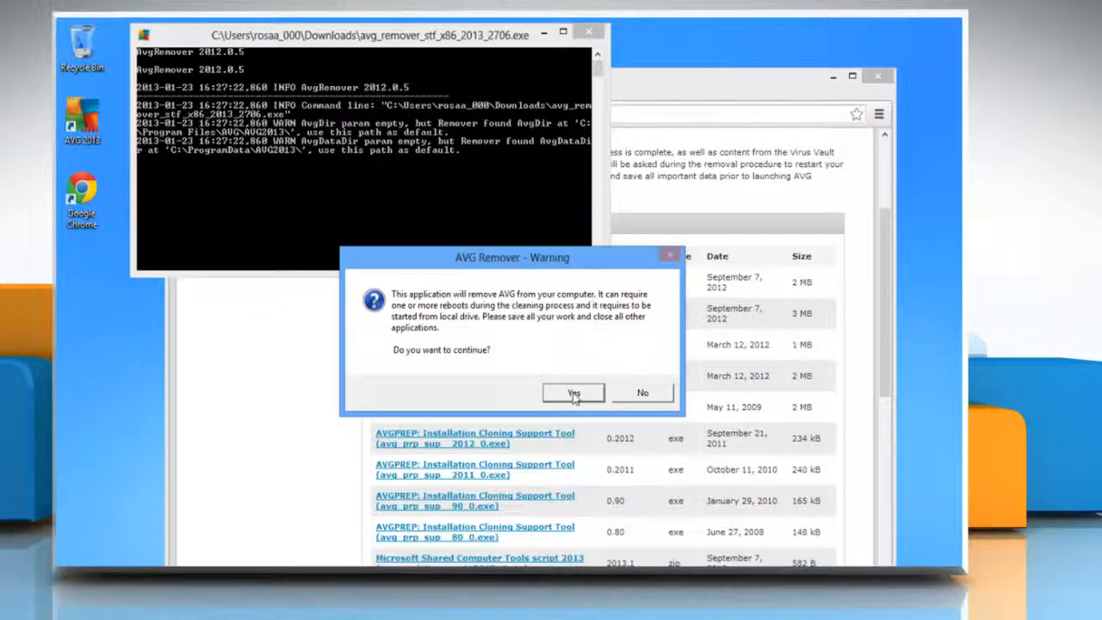
pyautogui.click(573, 392)
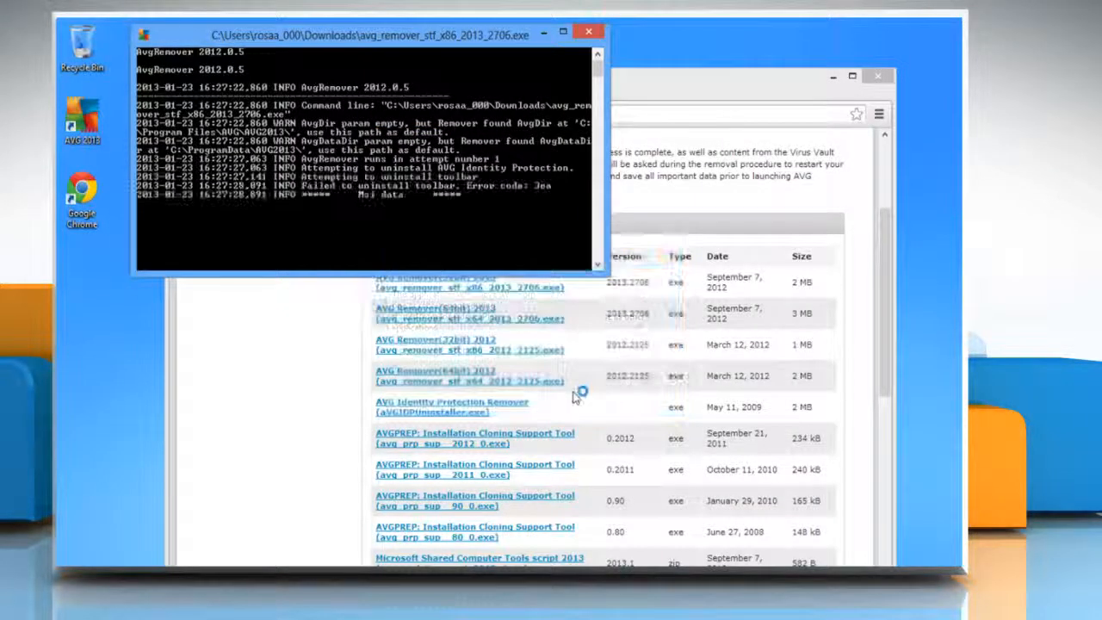